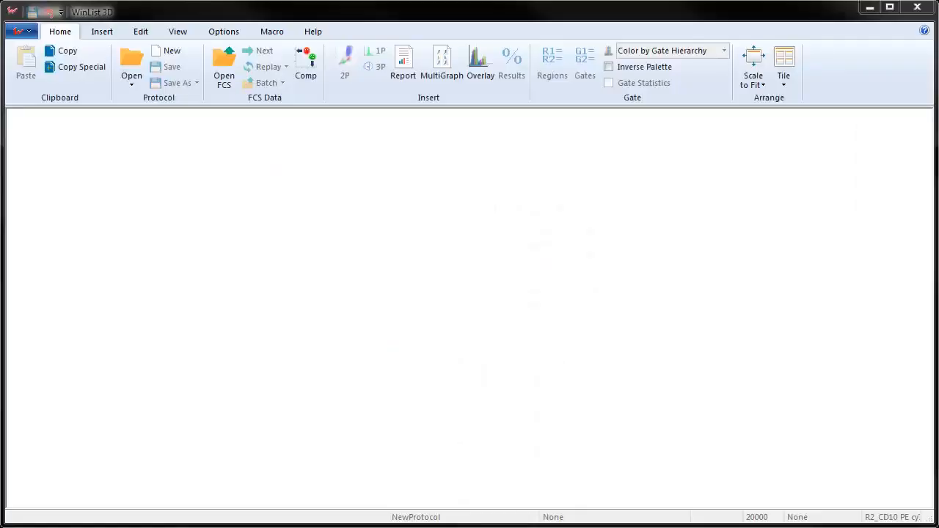
pyautogui.moveTo(178, 31)
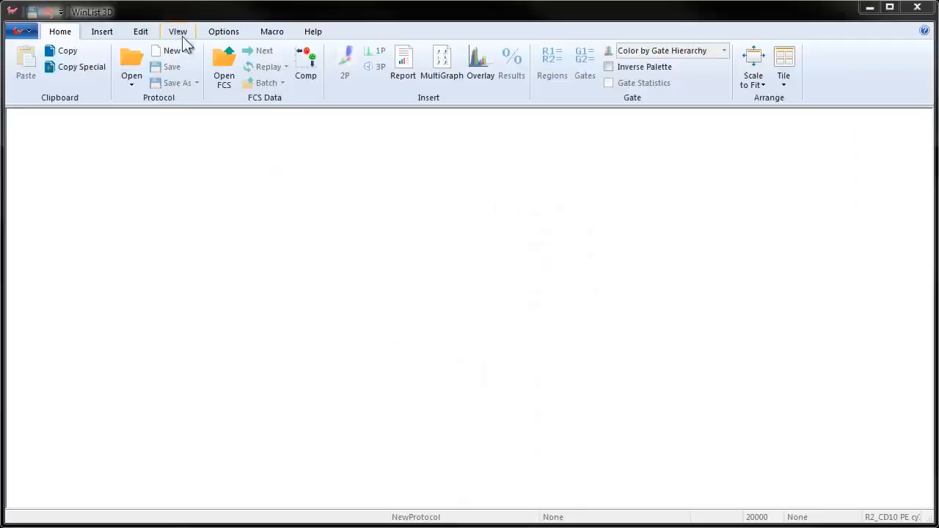
# Step: Open BCell_BM_Tube_001.fcs through BCell_BM_Tube_003.fcs from the WinList 3D Samples folder
pyautogui.click(224, 66)
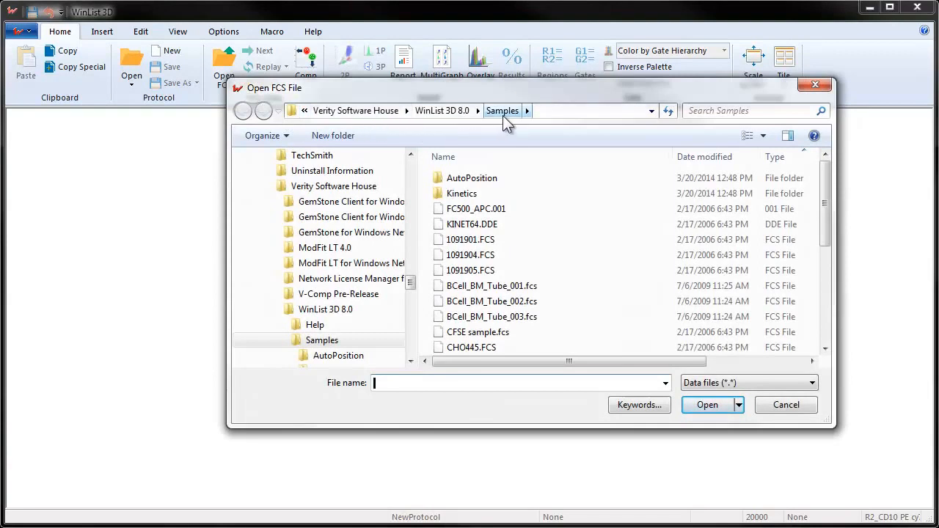
pyautogui.moveTo(471, 270)
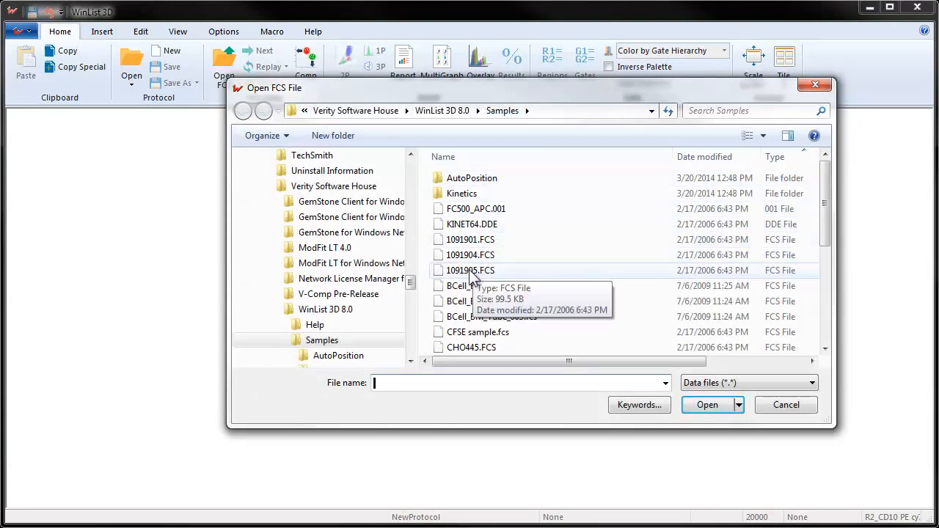
pyautogui.click(492, 286)
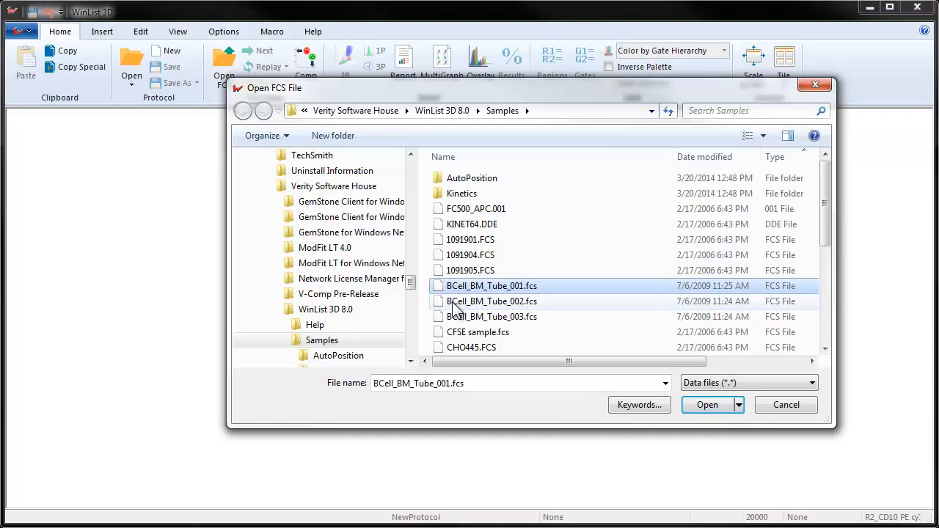
pyautogui.click(492, 316)
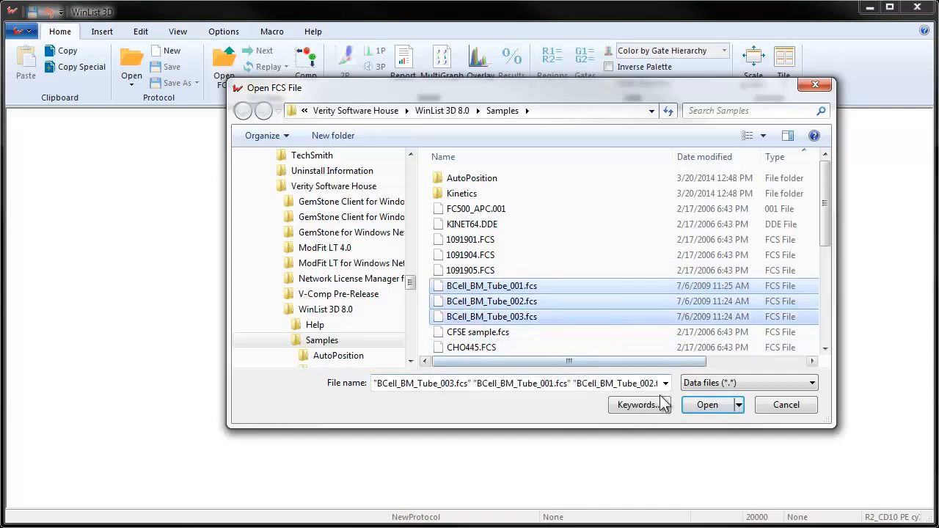
pyautogui.click(707, 404)
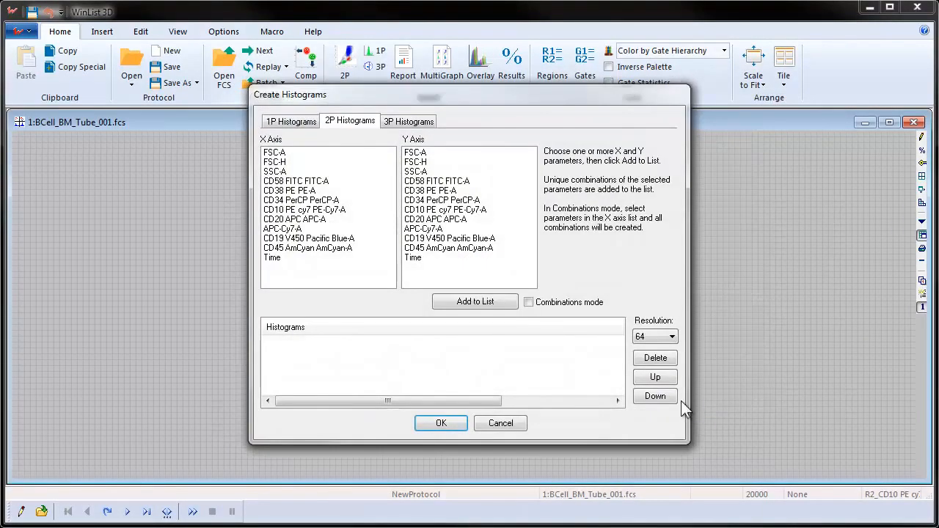
pyautogui.moveTo(299, 170)
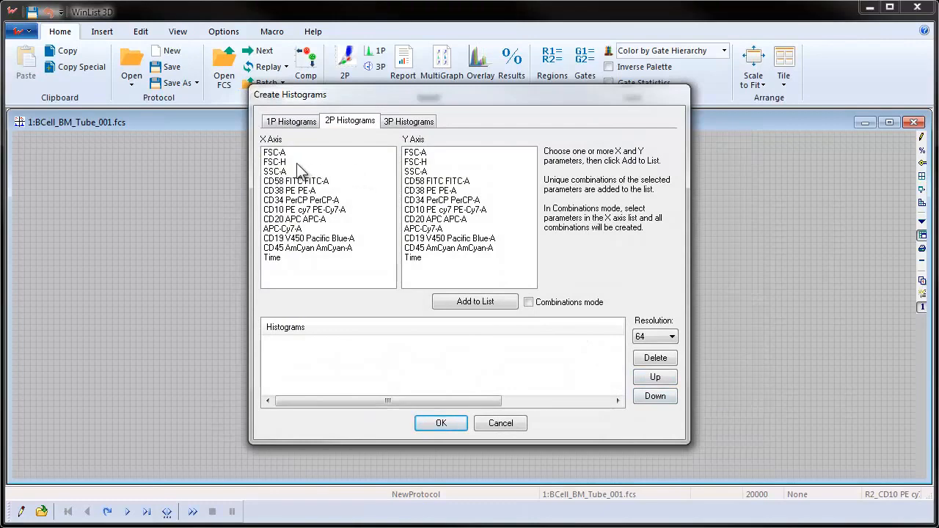
# Step: Add dot plots for FSC-A vs SSC-A and every pairing of CD10, CD20 and CD45
pyautogui.click(274, 152)
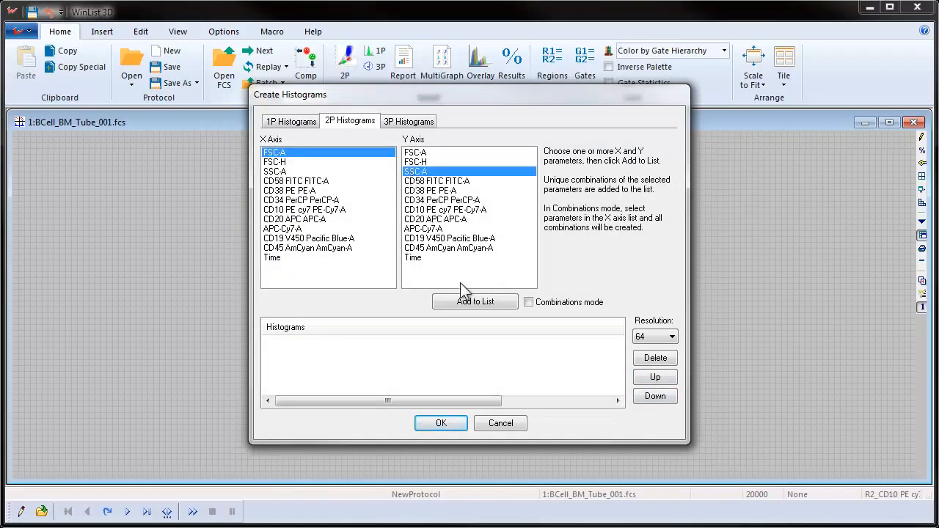
pyautogui.click(475, 302)
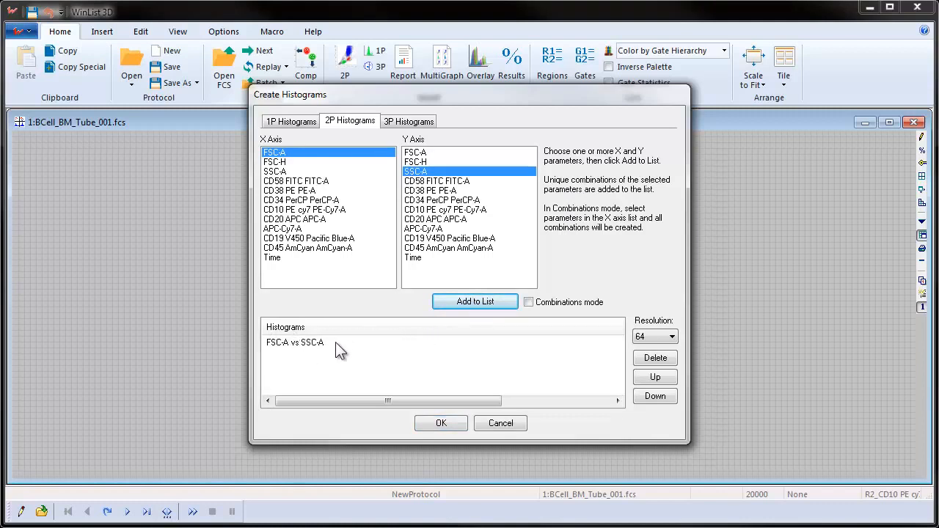
pyautogui.moveTo(305, 264)
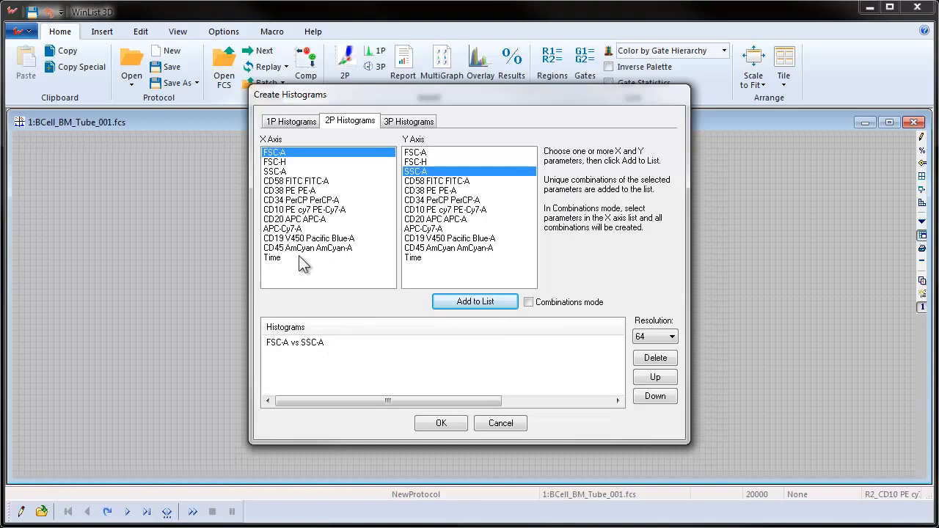
pyautogui.click(295, 220)
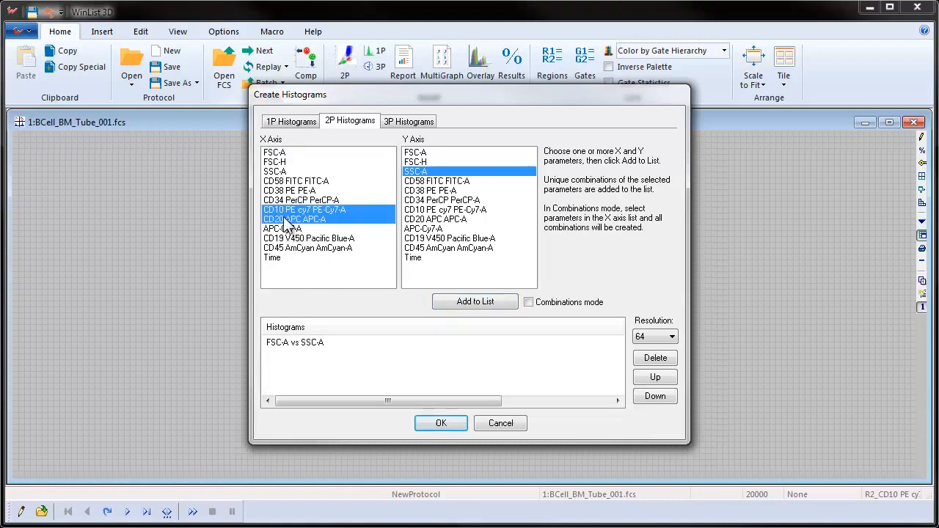
pyautogui.click(308, 248)
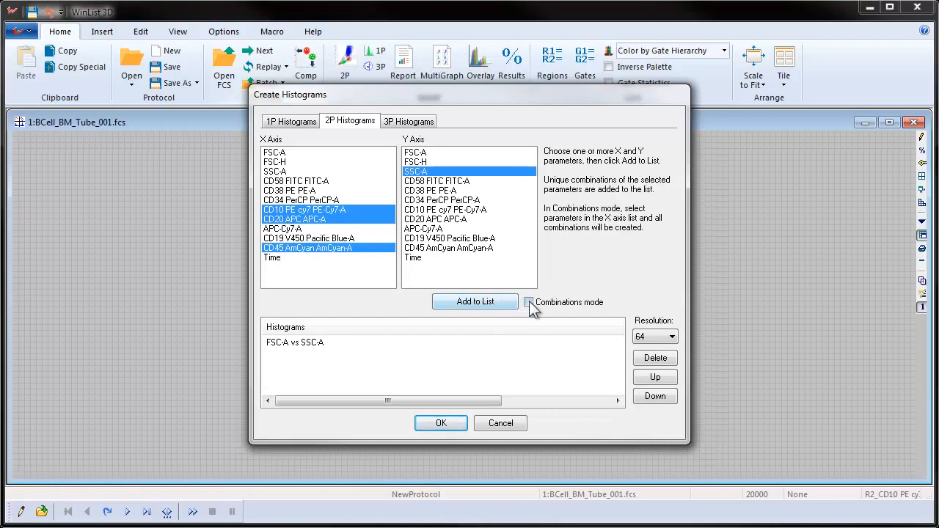
pyautogui.click(475, 302)
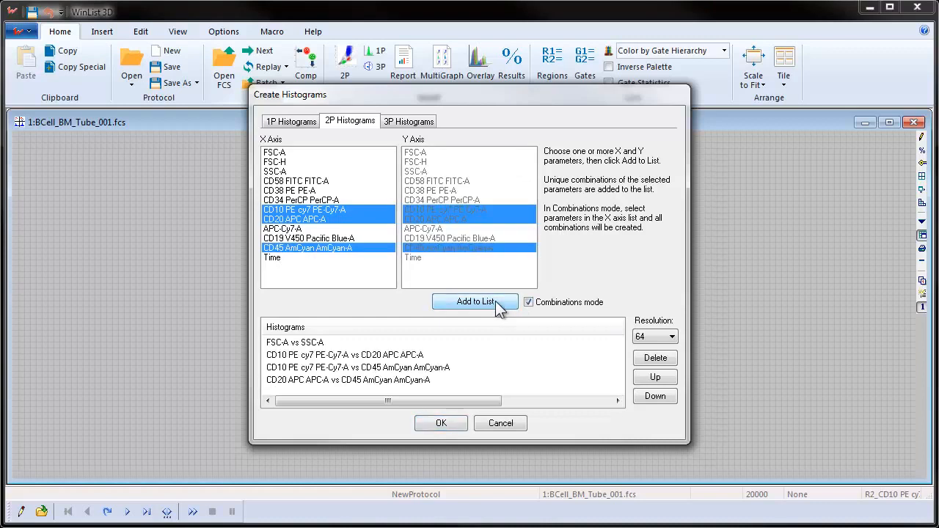
pyautogui.moveTo(345, 389)
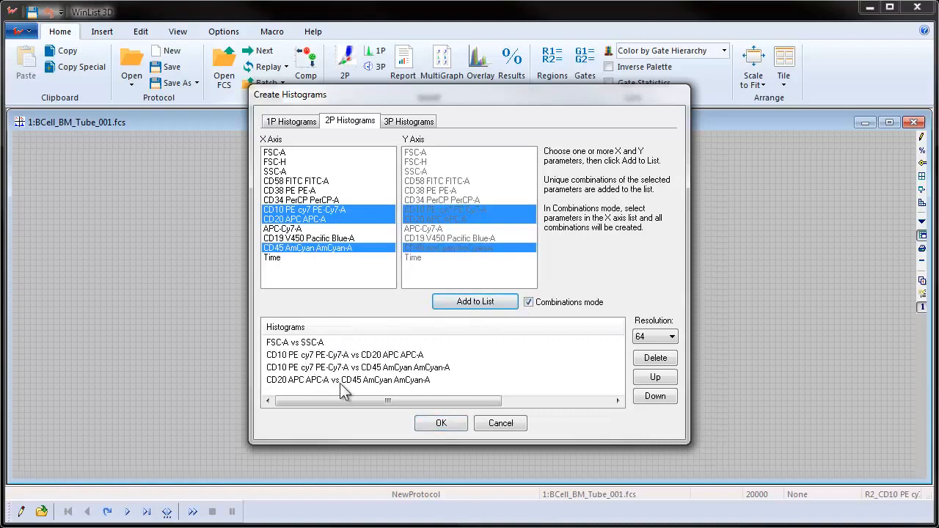
pyautogui.click(441, 423)
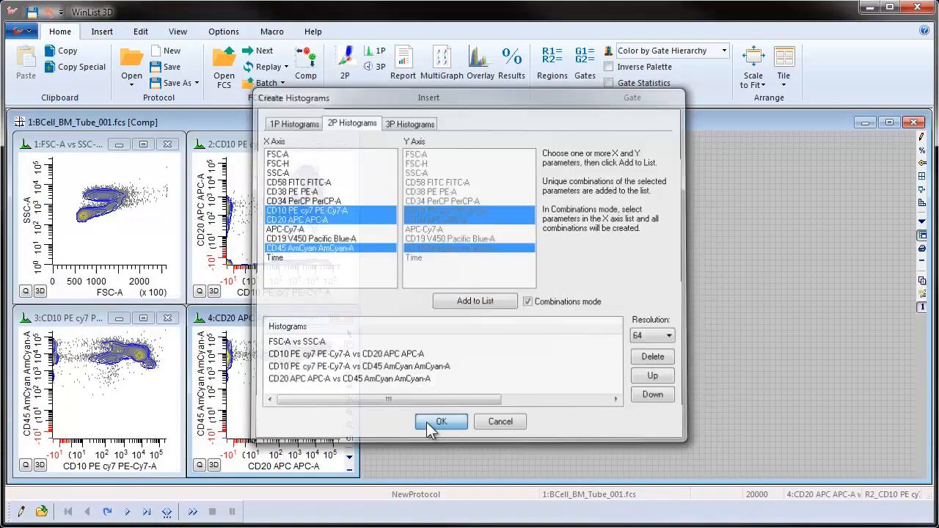
pyautogui.click(442, 421)
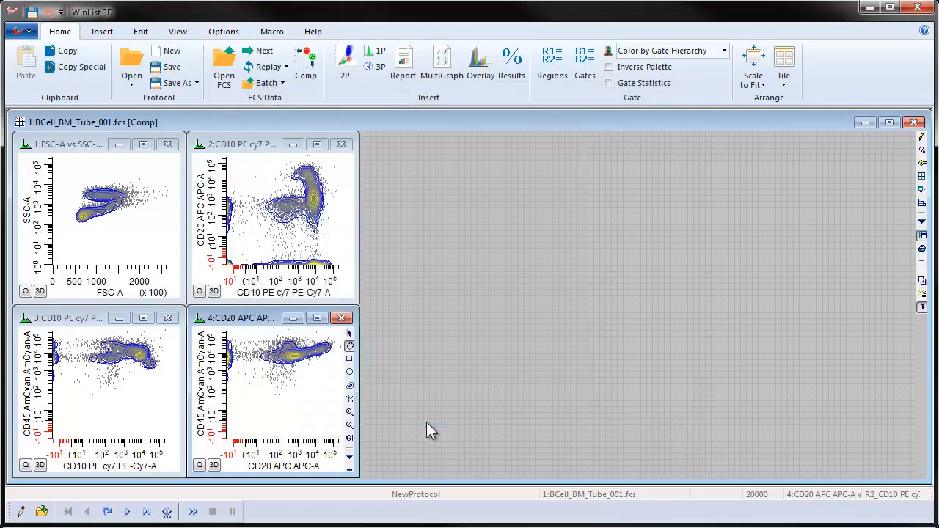
pyautogui.moveTo(103, 172)
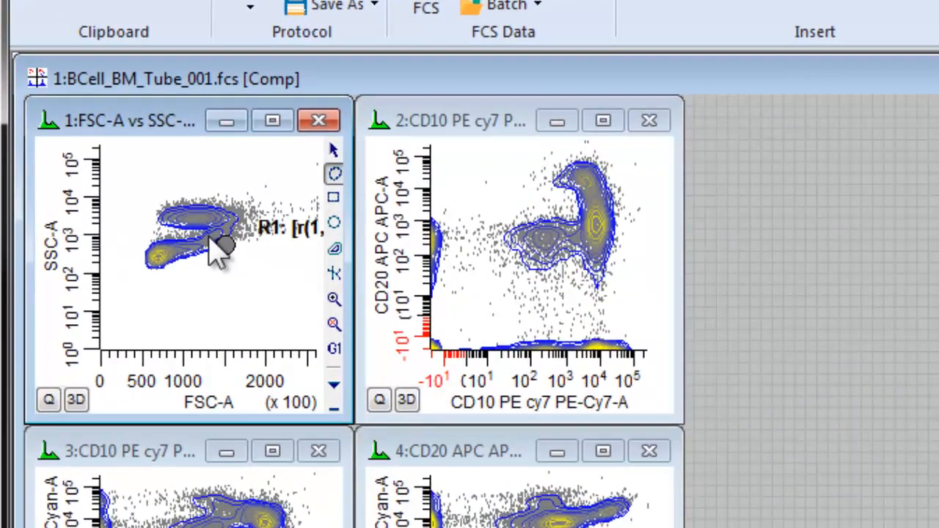
# Step: Outline the low FSC/SSC cluster as polygon region R1, about 61.94% of events
pyautogui.moveTo(227, 246); pyautogui.dragTo(165, 294)
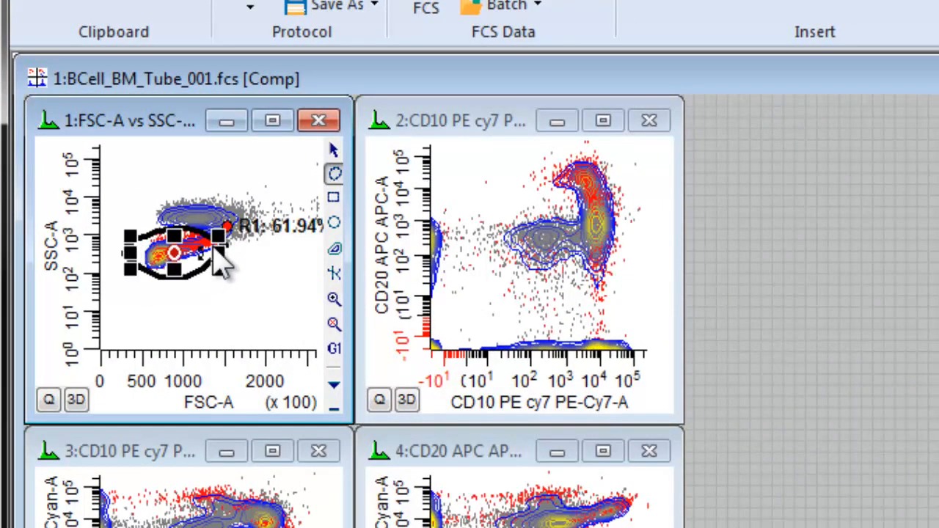
pyautogui.click(176, 257)
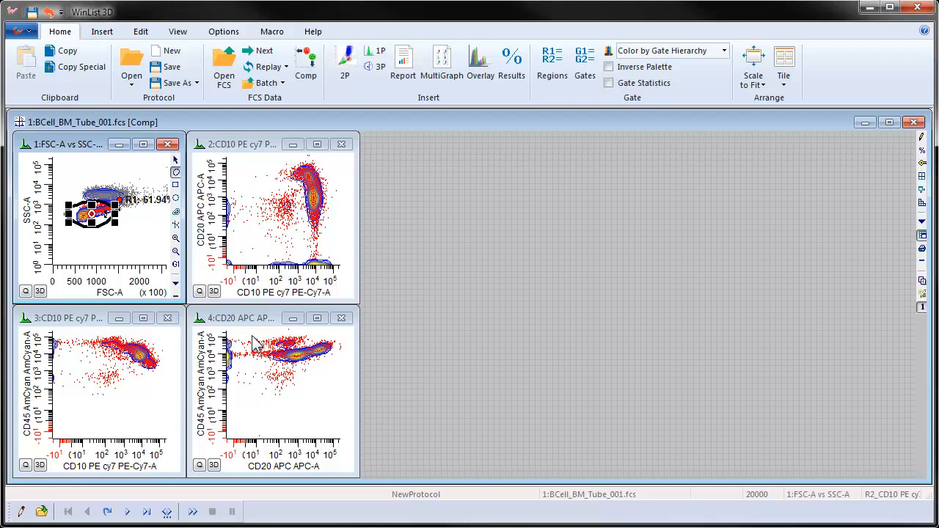
pyautogui.moveTo(223, 301)
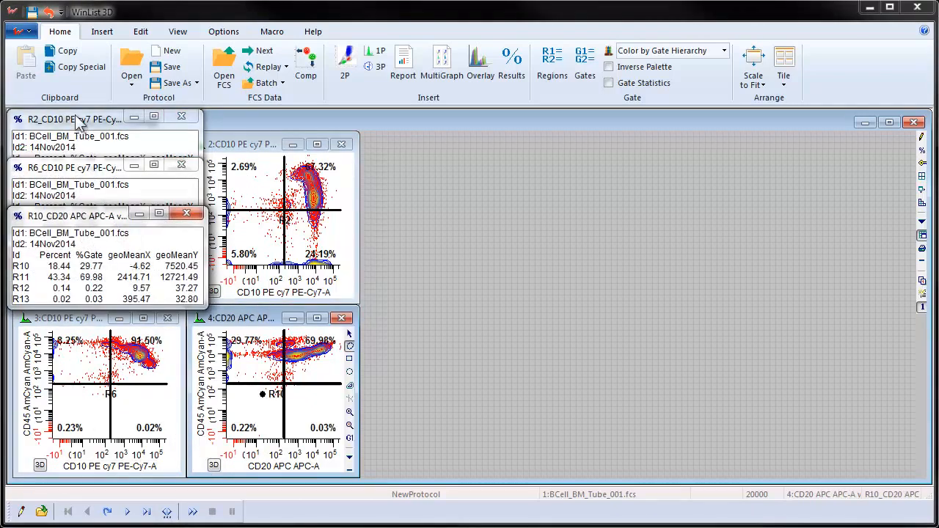
# Step: Move the R2 quadrant results table out beside the plots
pyautogui.moveTo(77, 119); pyautogui.dragTo(436, 146)
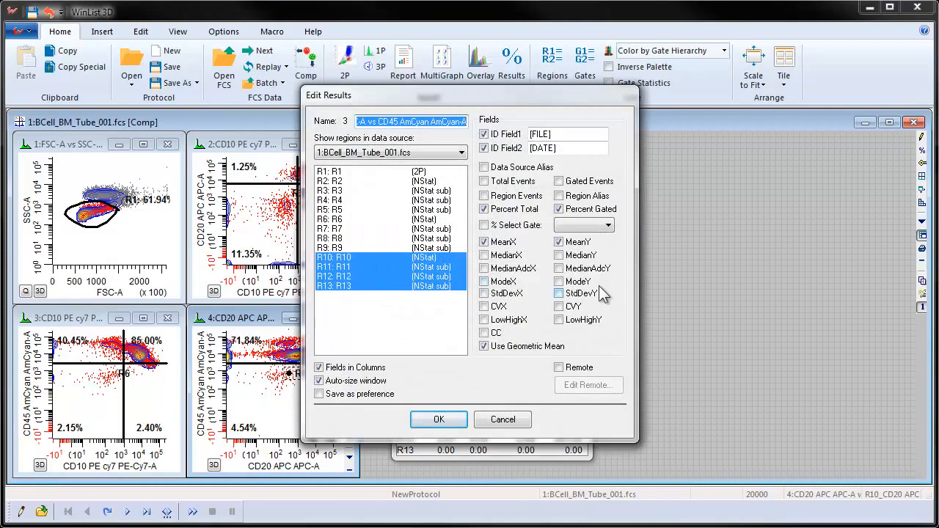
pyautogui.moveTo(555, 316)
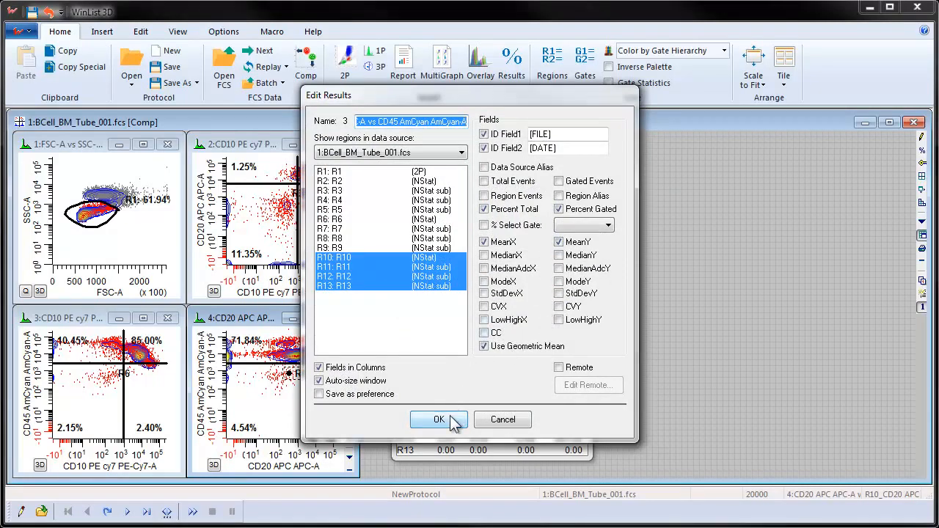
# Step: Apply ID fields, Percent Total, Percent Gated and geometric MeanX/MeanY to the results
pyautogui.click(438, 419)
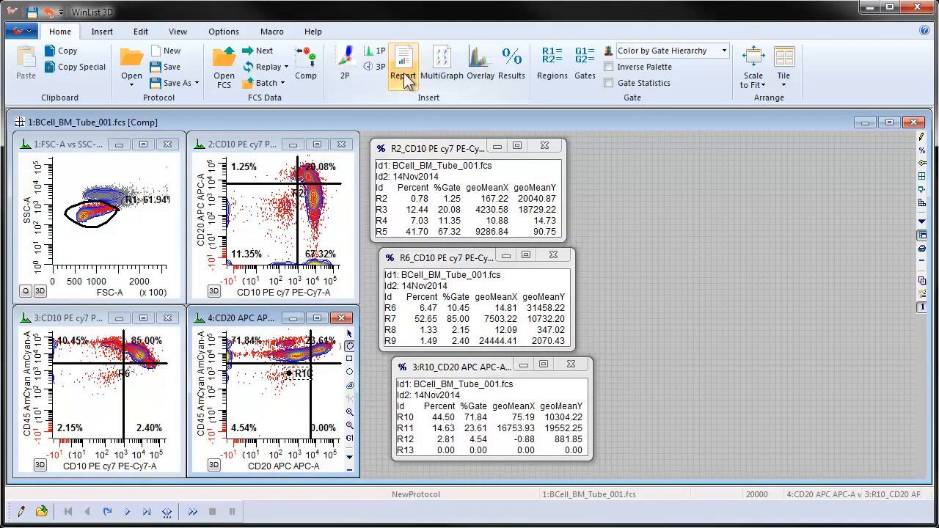
# Step: Create a new report and place the CD10 vs CD20 plot on its page
pyautogui.click(403, 63)
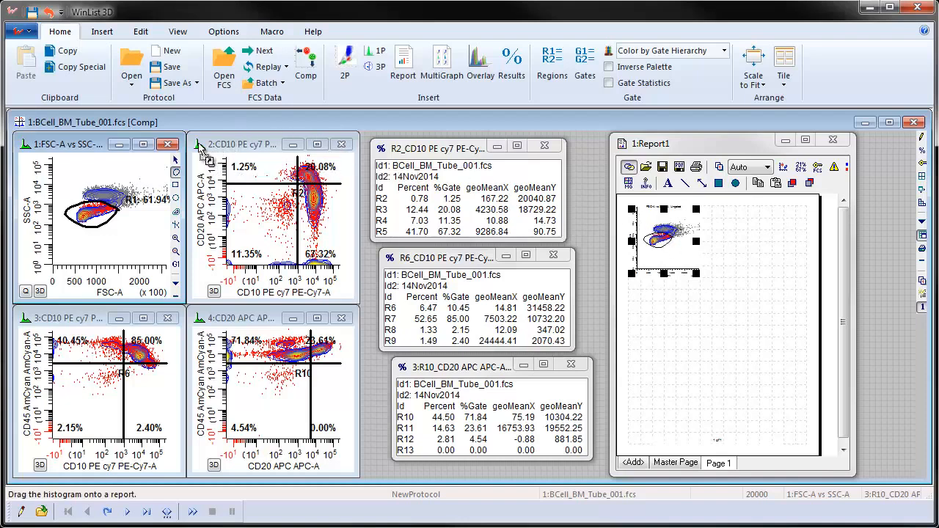
pyautogui.moveTo(719, 227)
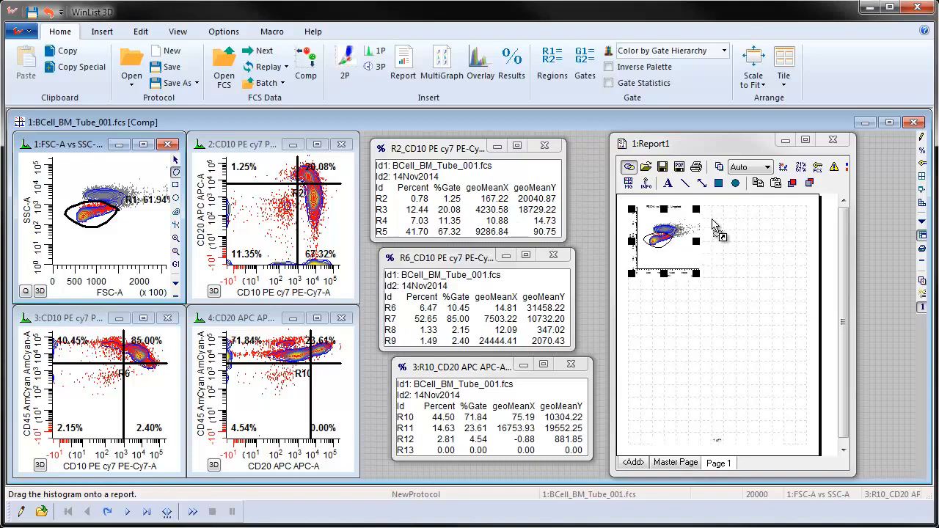
pyautogui.moveTo(272, 221); pyautogui.dragTo(749, 243)
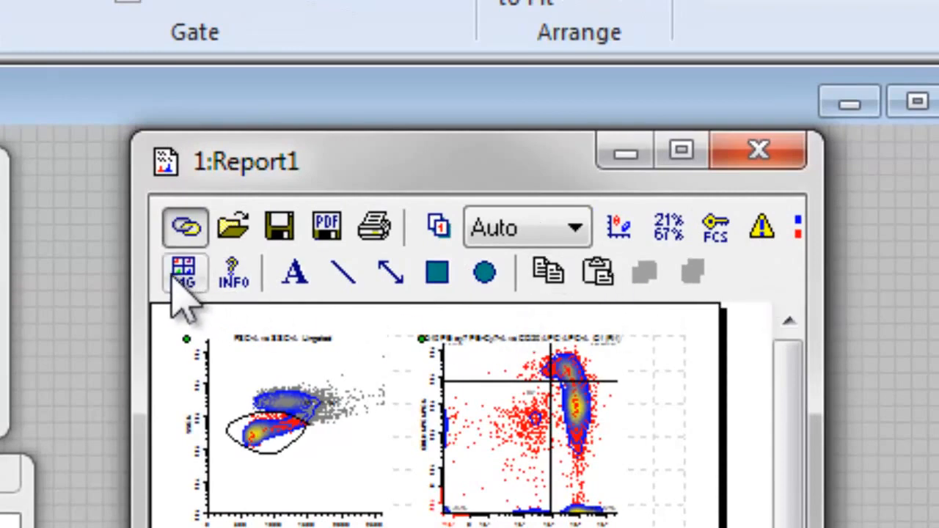
pyautogui.moveTo(295, 273)
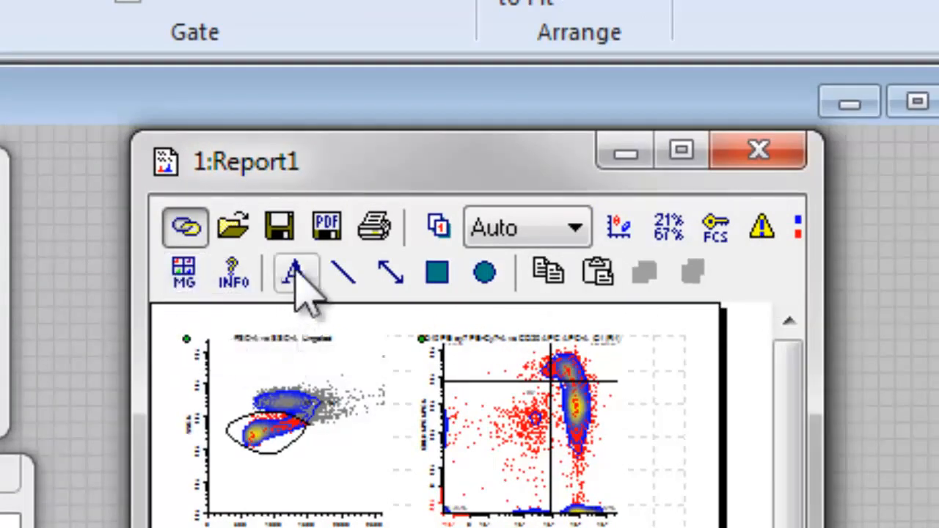
pyautogui.moveTo(343, 273)
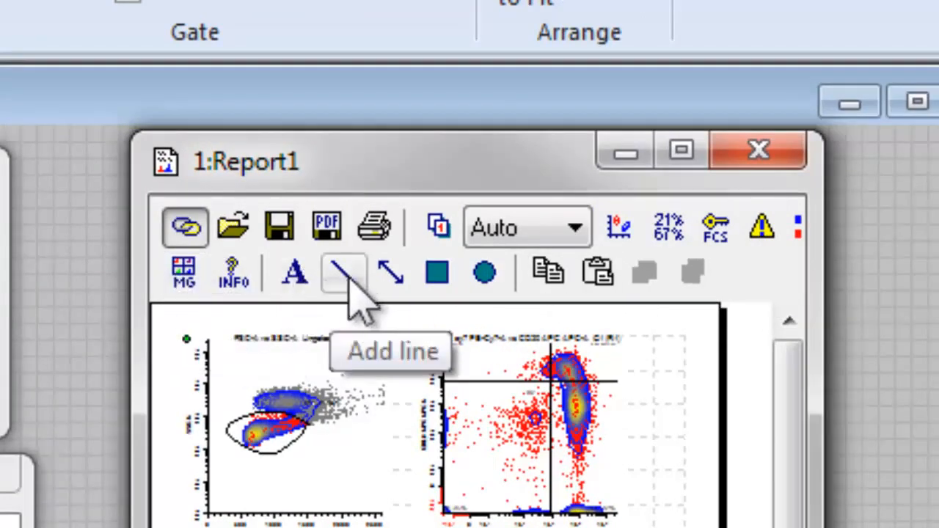
pyautogui.moveTo(436, 273)
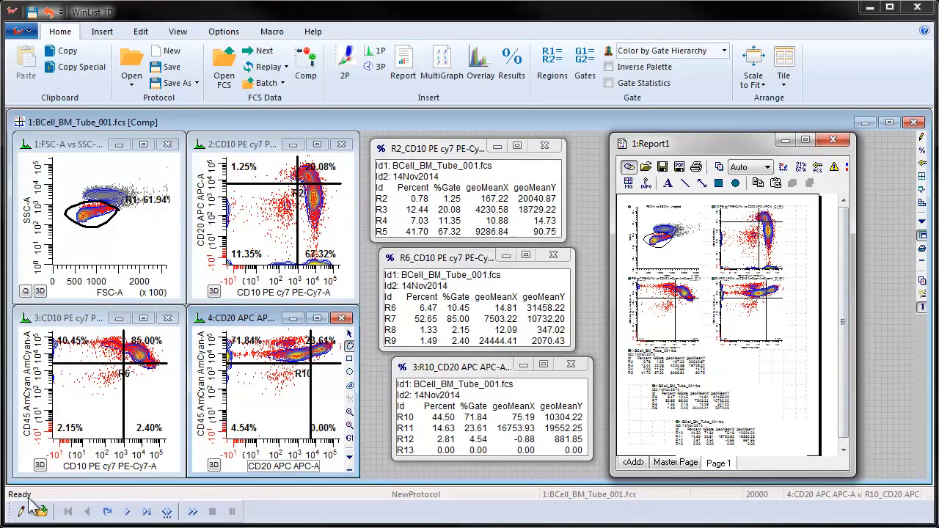
pyautogui.moveTo(48, 505)
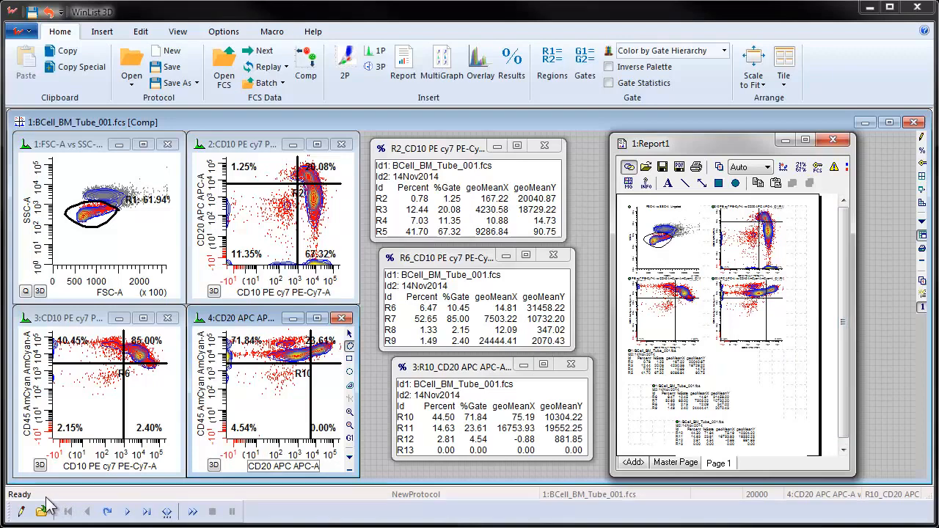
# Step: Enable Replay on Open in the Batch options and confirm
pyautogui.click(261, 82)
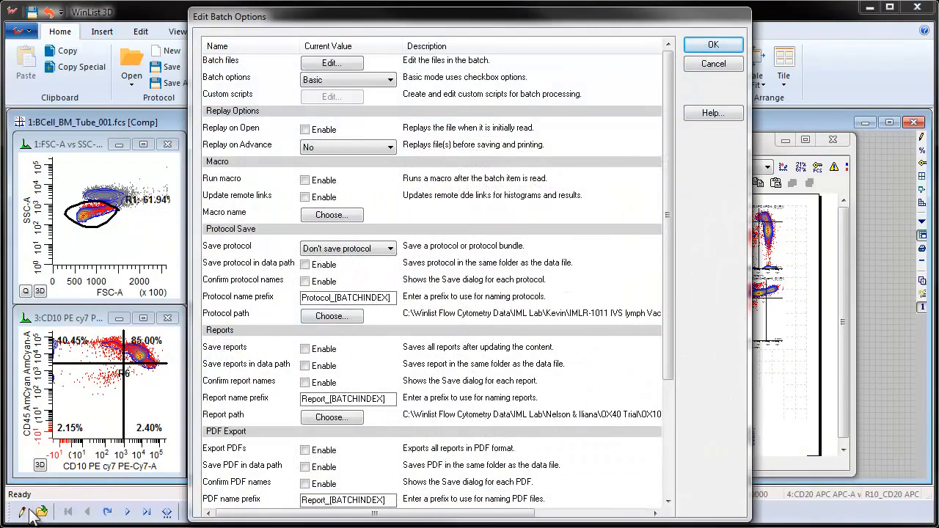
pyautogui.moveTo(228, 246)
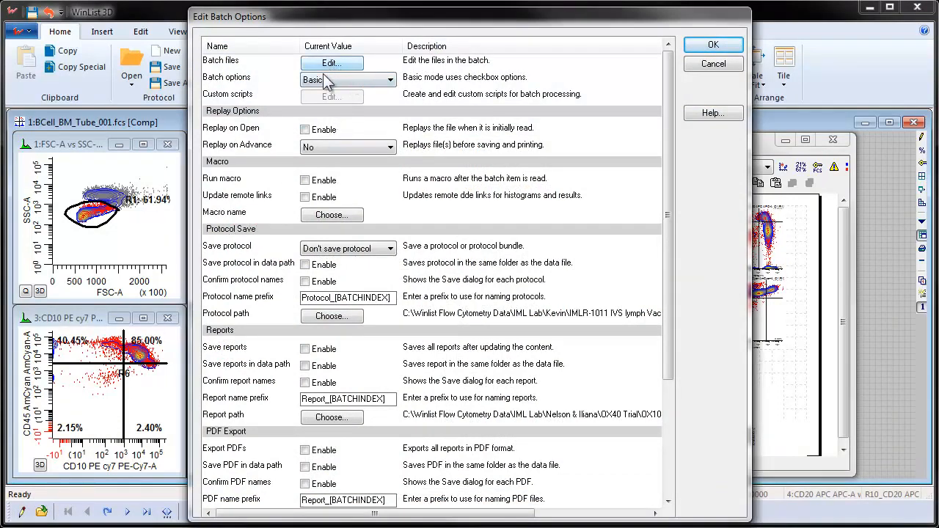
pyautogui.moveTo(314, 130)
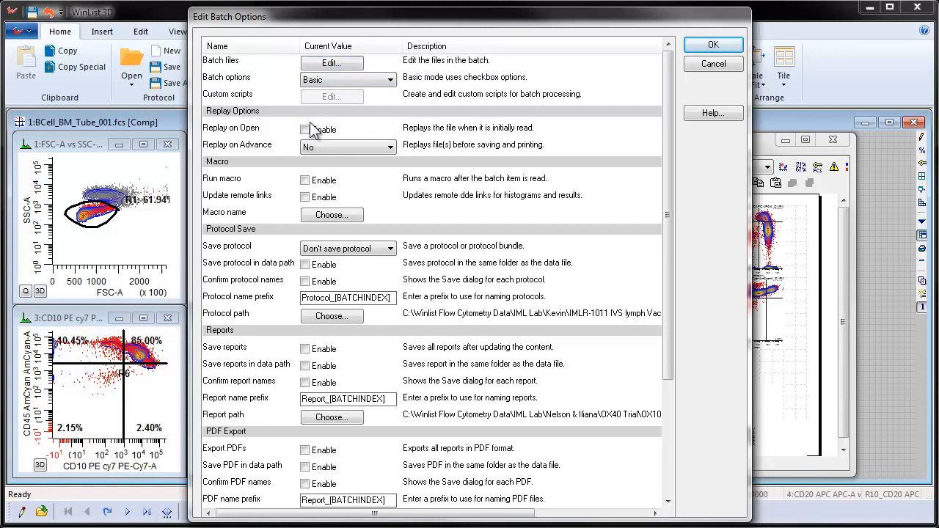
pyautogui.click(305, 129)
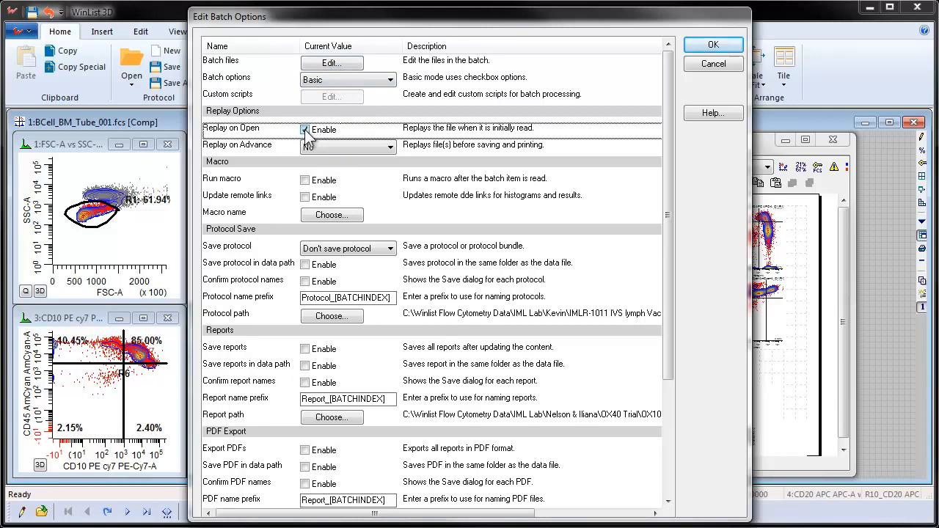
pyautogui.click(305, 130)
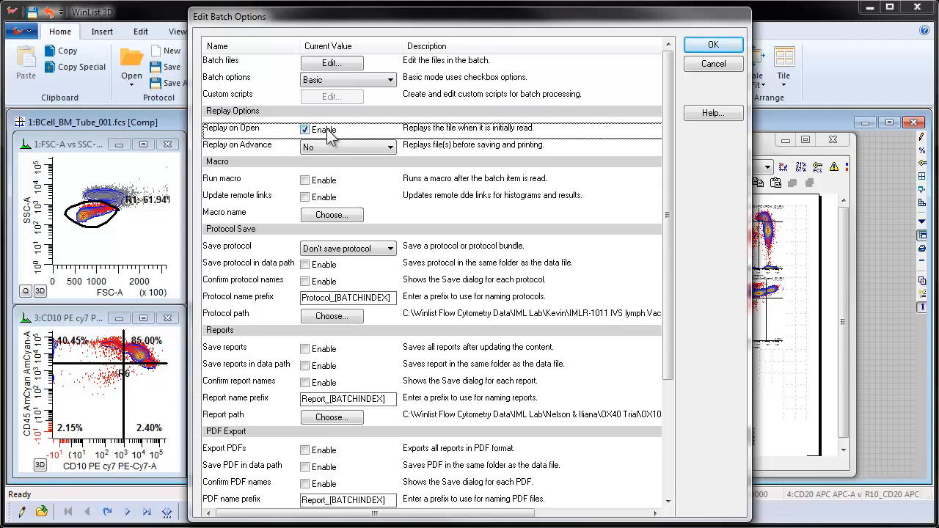
pyautogui.moveTo(332, 215)
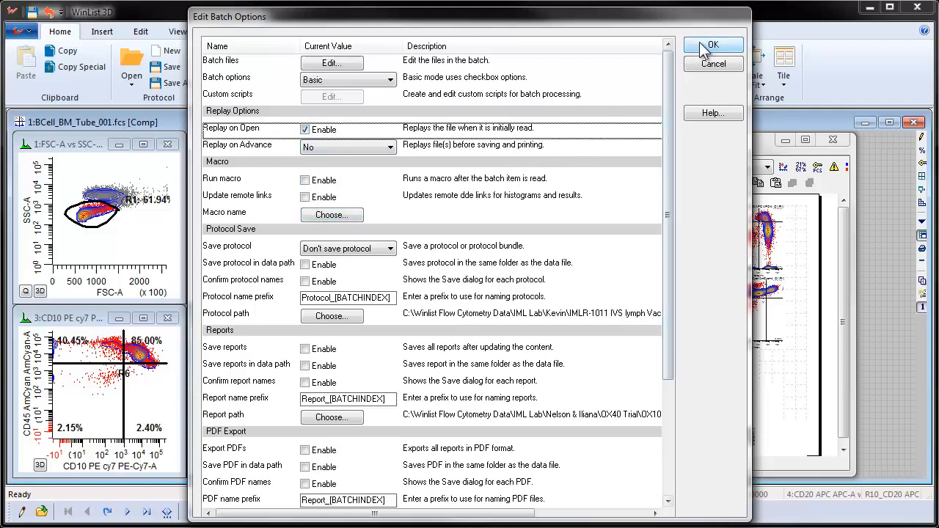
pyautogui.click(713, 45)
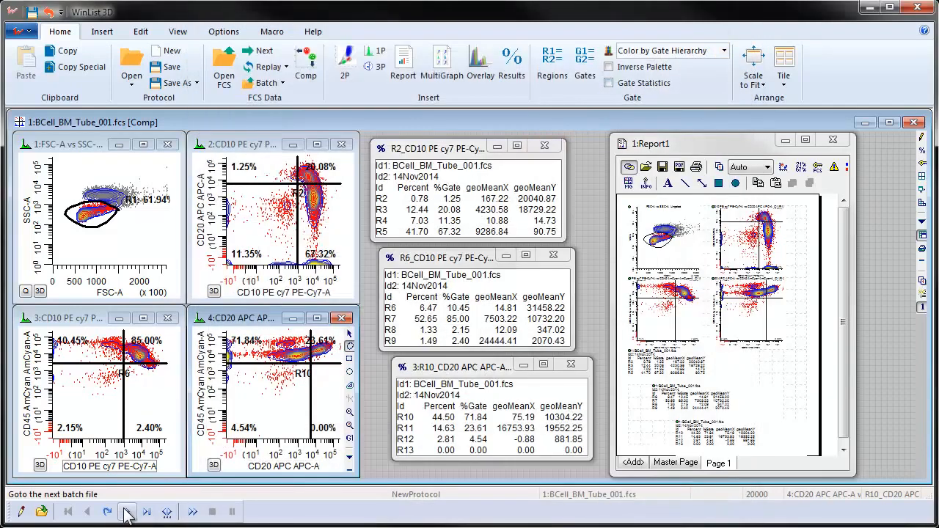
# Step: Advance the batch from file 1 to BCell_BM_Tube_003.fcs, file 3 of 3
pyautogui.click(127, 511)
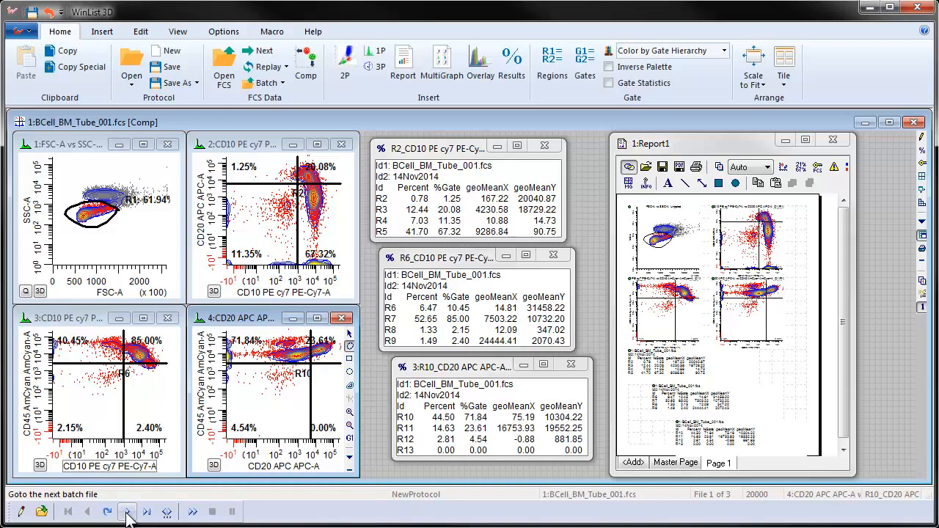
pyautogui.click(127, 511)
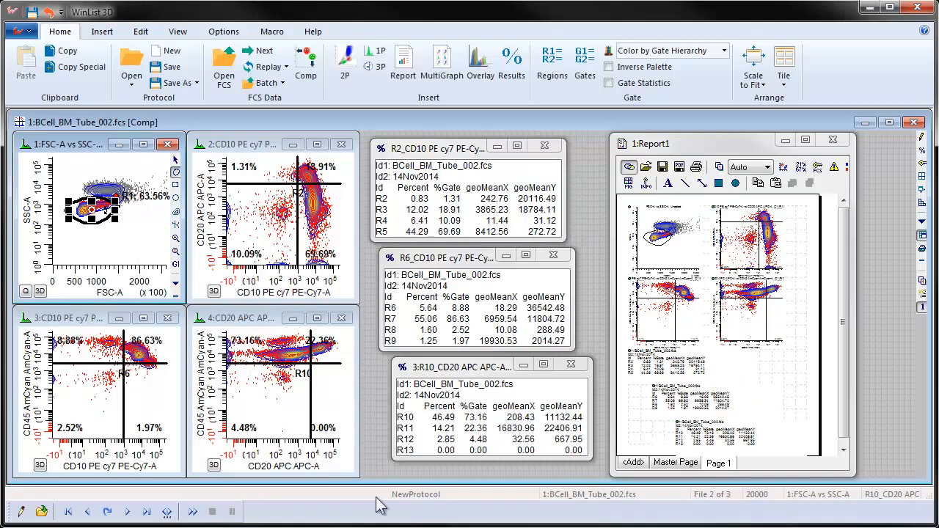
pyautogui.moveTo(127, 512)
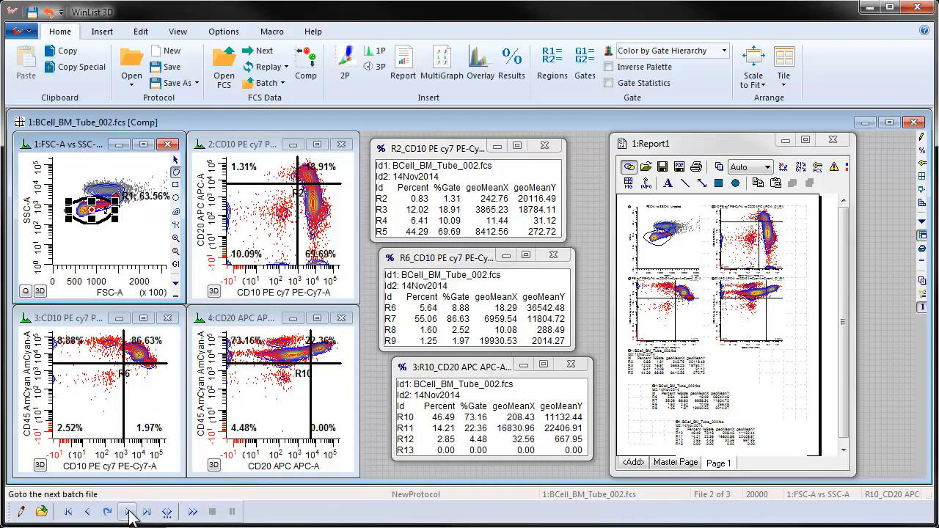
pyautogui.click(127, 511)
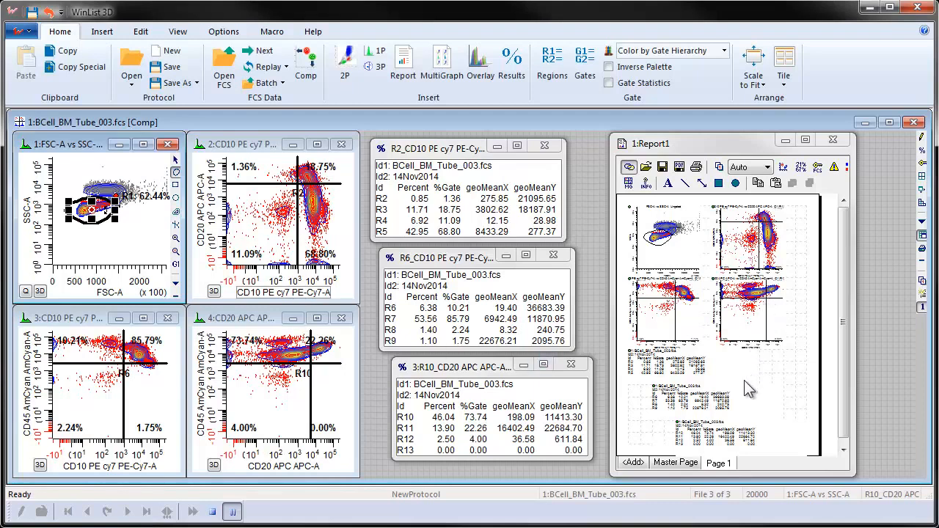
pyautogui.moveTo(672, 323)
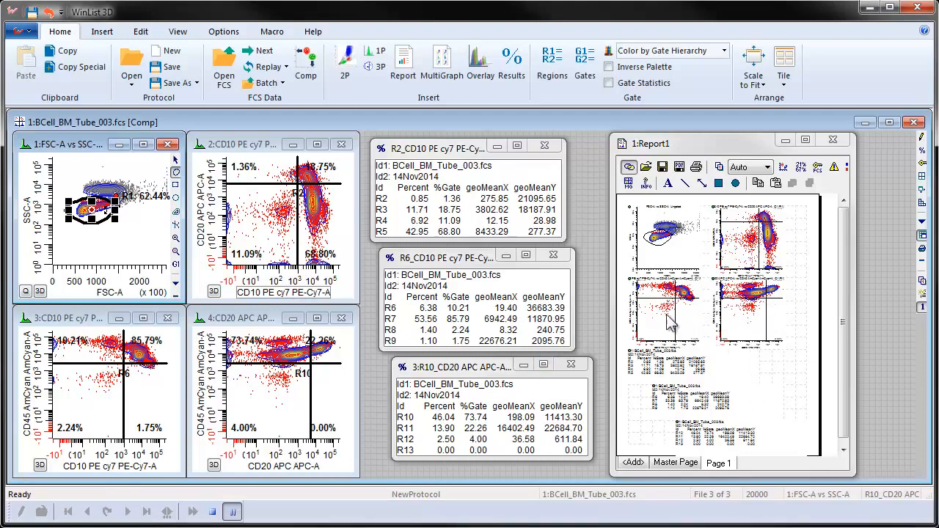
# Step: Save the protocol under the file name Setup, creating Setup.wlx
pyautogui.click(172, 67)
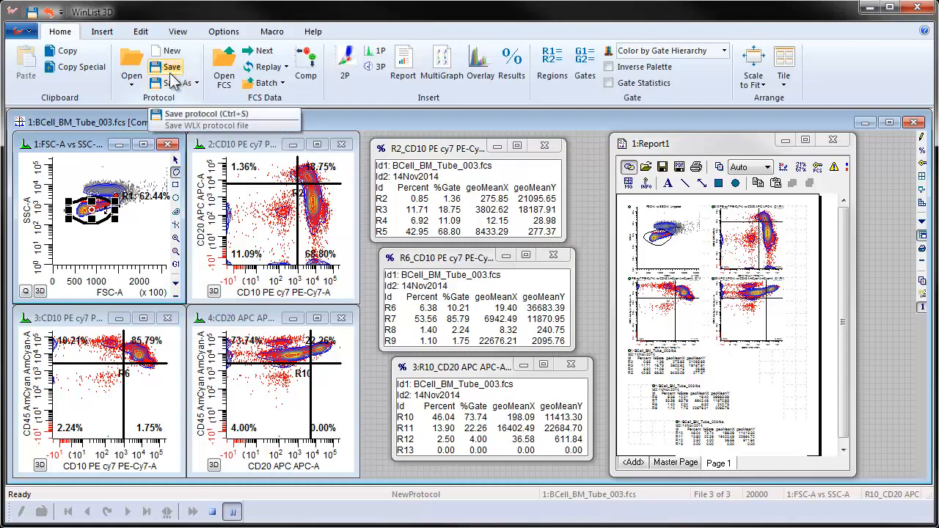
pyautogui.click(199, 114)
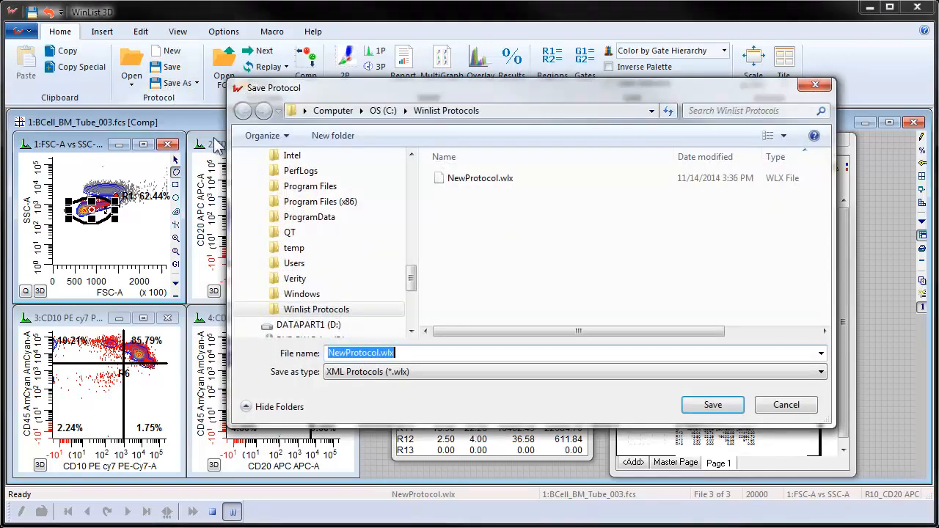
pyautogui.write('S')
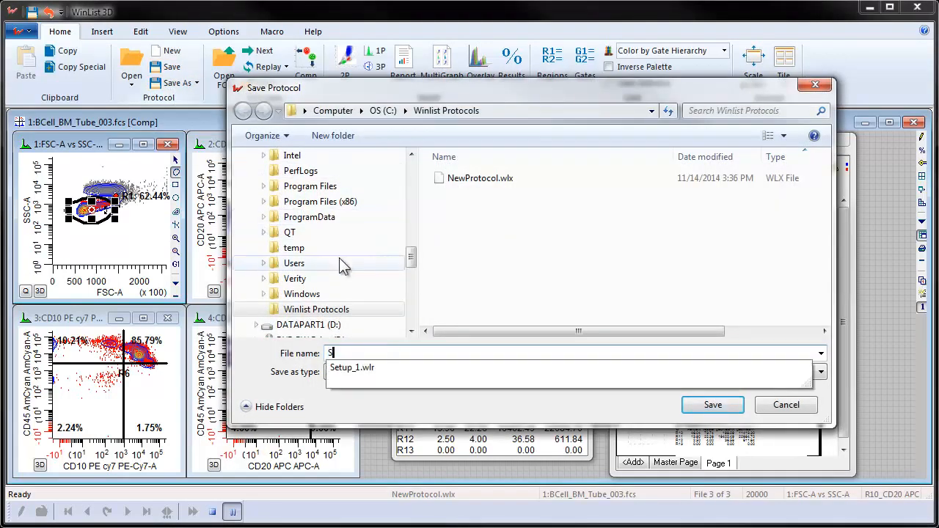
pyautogui.write('etup')
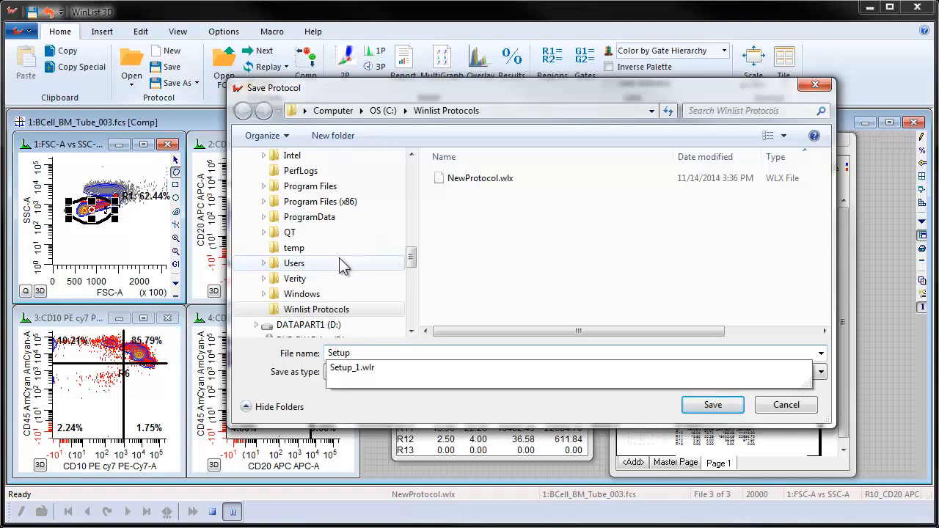
pyautogui.click(712, 405)
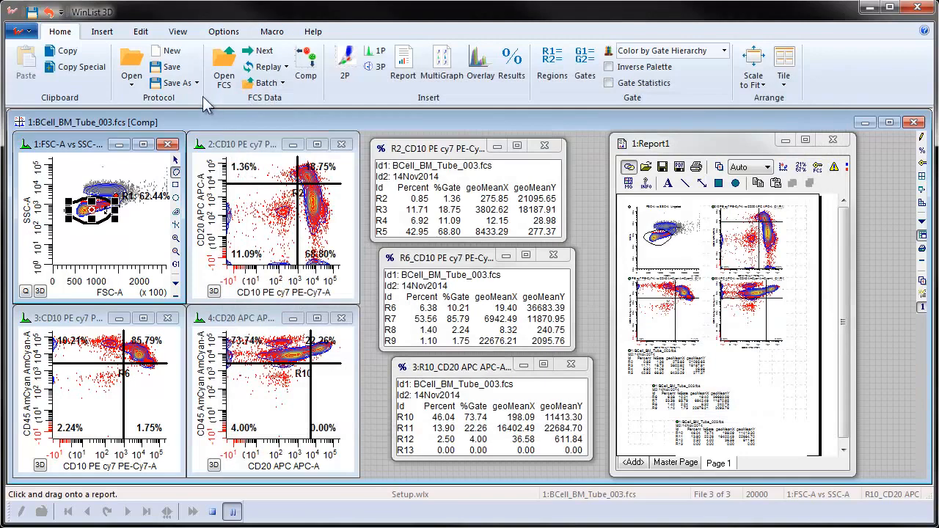
pyautogui.moveTo(208, 121)
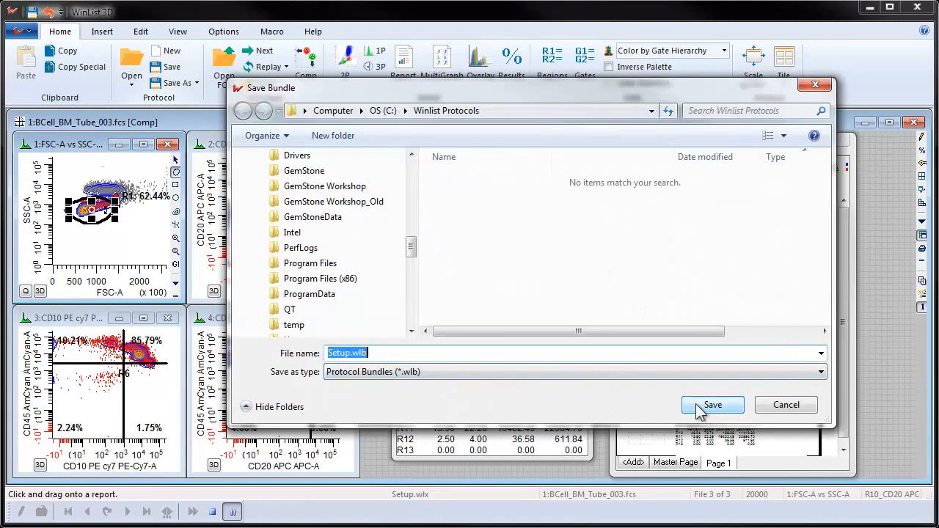
# Step: Save the bundle as Setup.wlb in the Winlist Protocols folder
pyautogui.click(712, 406)
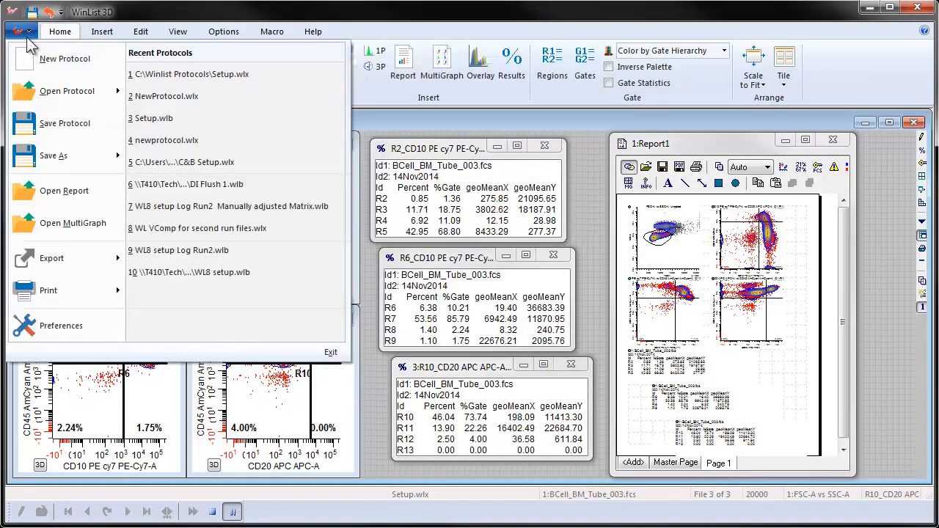
# Step: Start a new empty protocol, then reopen the Setup.wlb bundle with its four dot plots
pyautogui.click(65, 59)
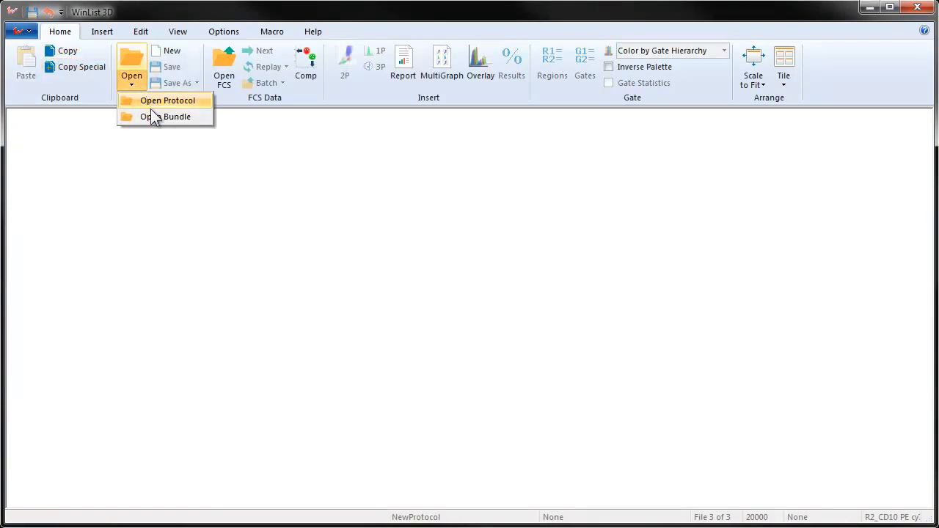
pyautogui.click(167, 101)
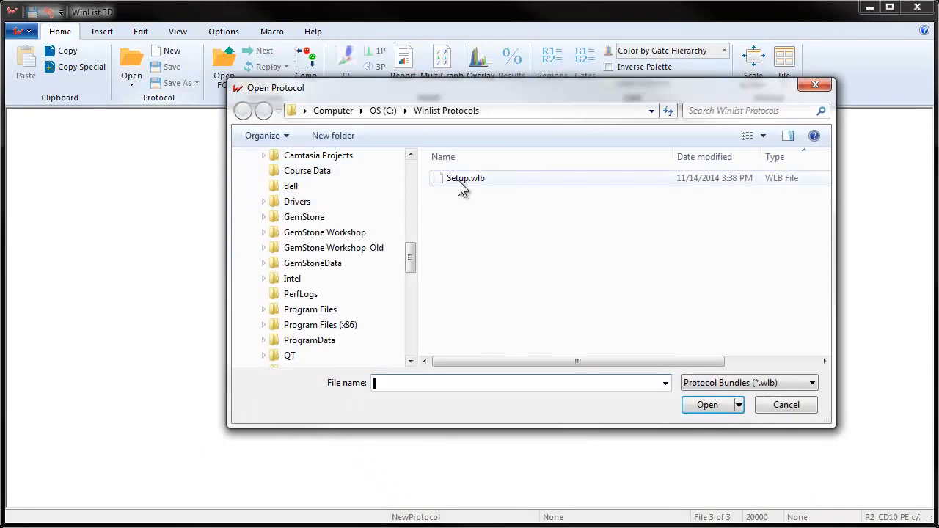
pyautogui.doubleClick(465, 178)
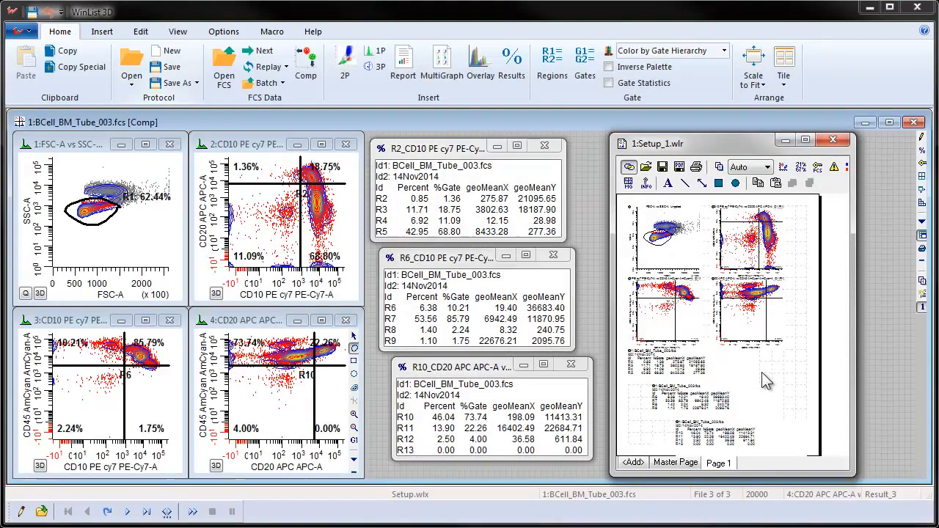
pyautogui.moveTo(771, 382)
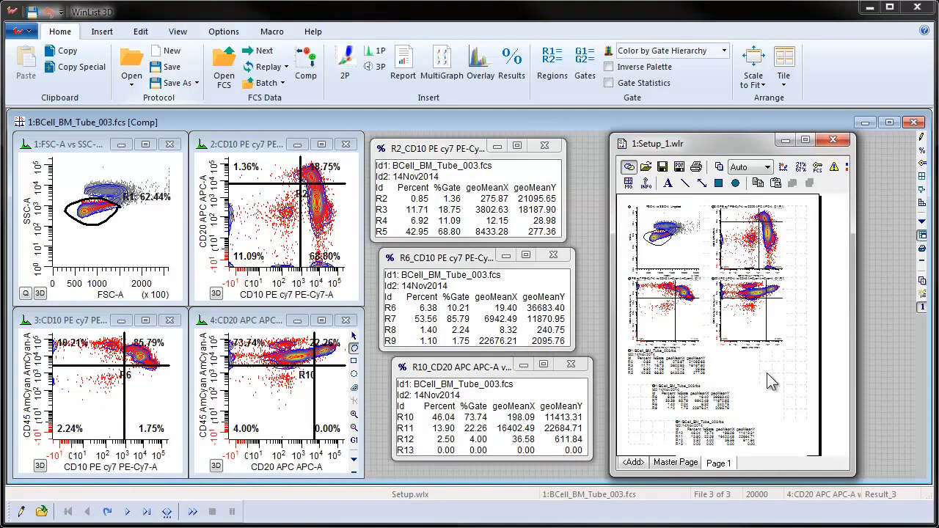
pyautogui.moveTo(792, 278)
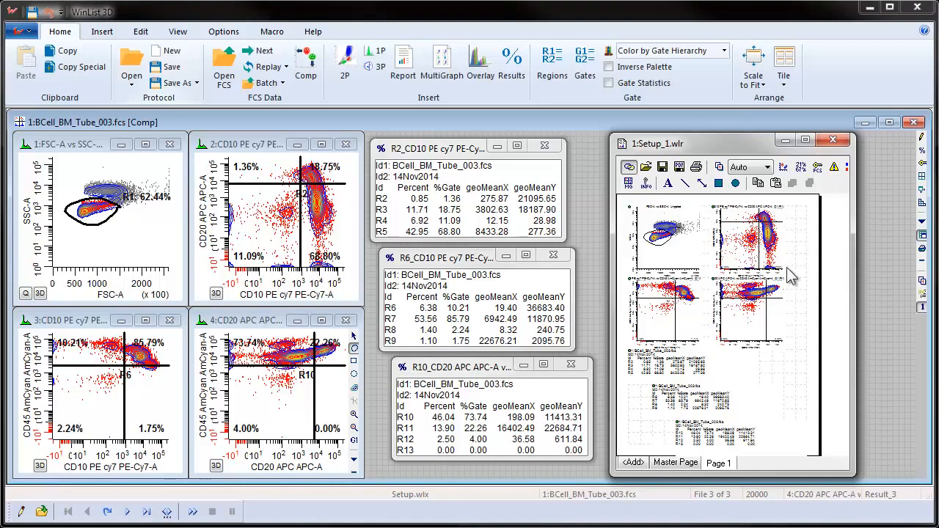
pyautogui.moveTo(713, 153)
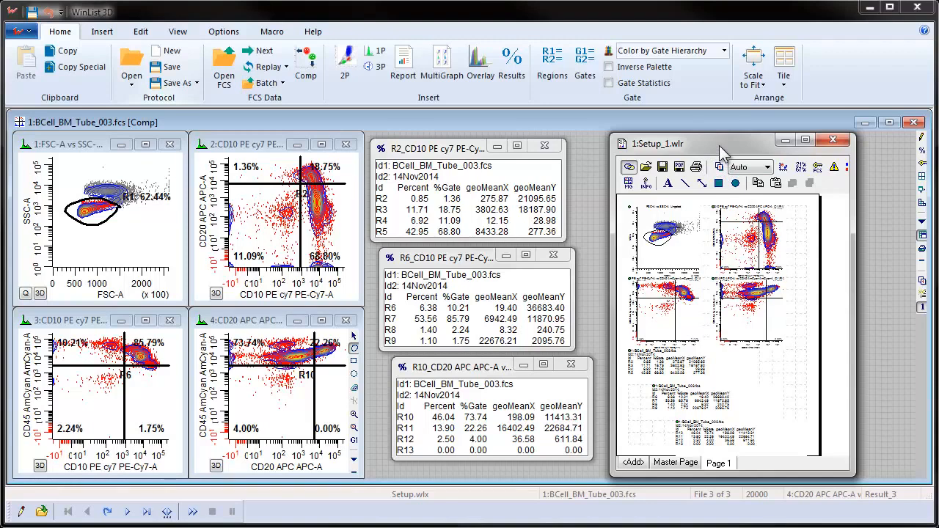
pyautogui.moveTo(793, 359)
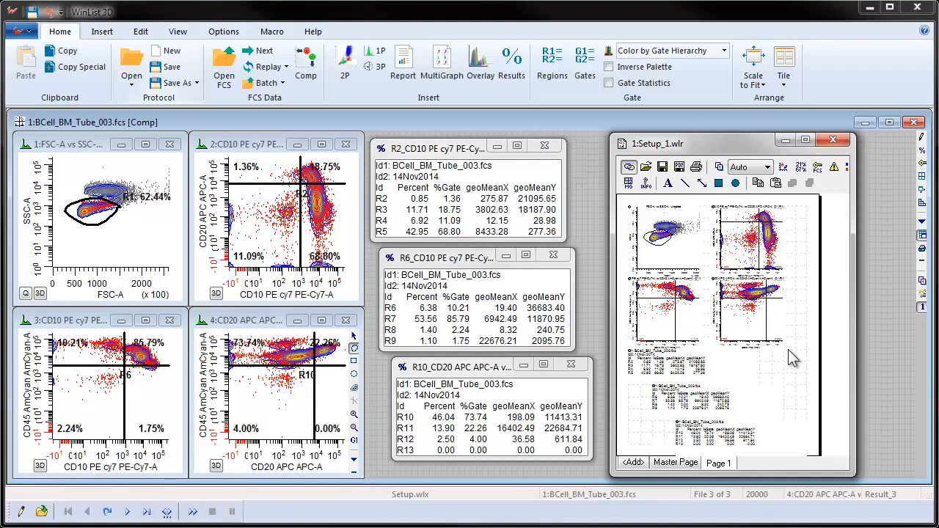